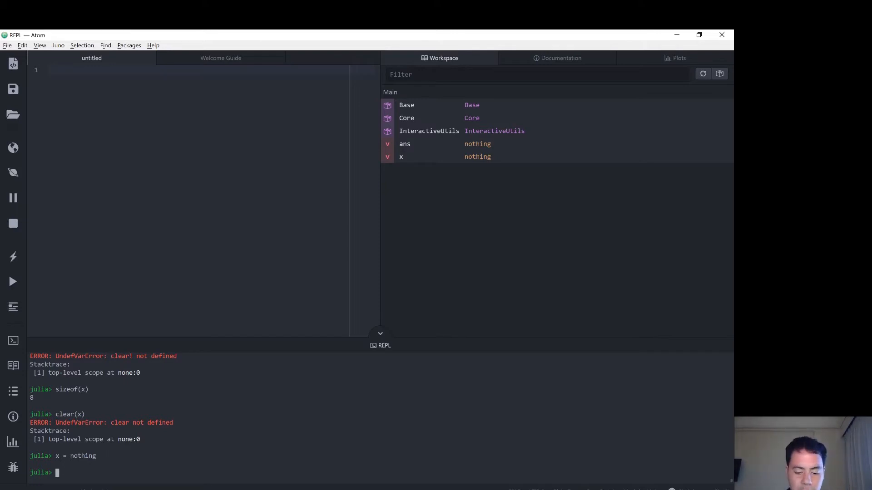
Assign a = [1,2,3,4] in the Julia REPL, creating a four-element integer vector.
text(a = [)
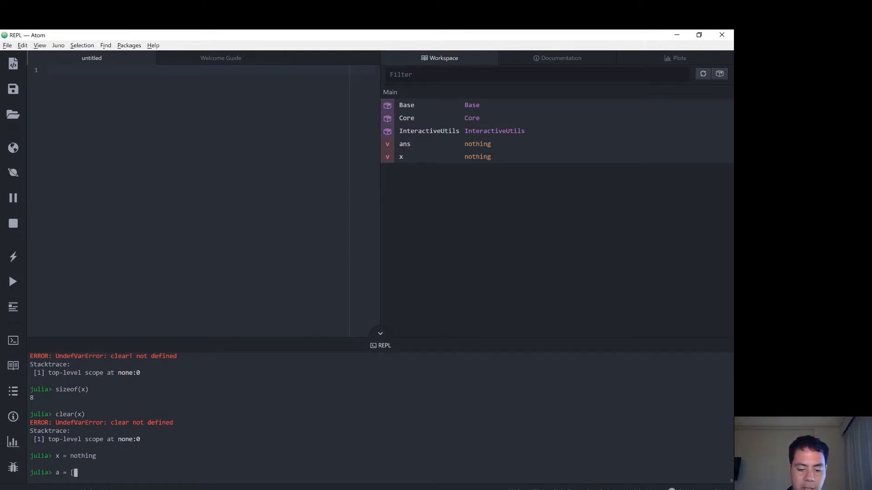
text(1,2,3,4)
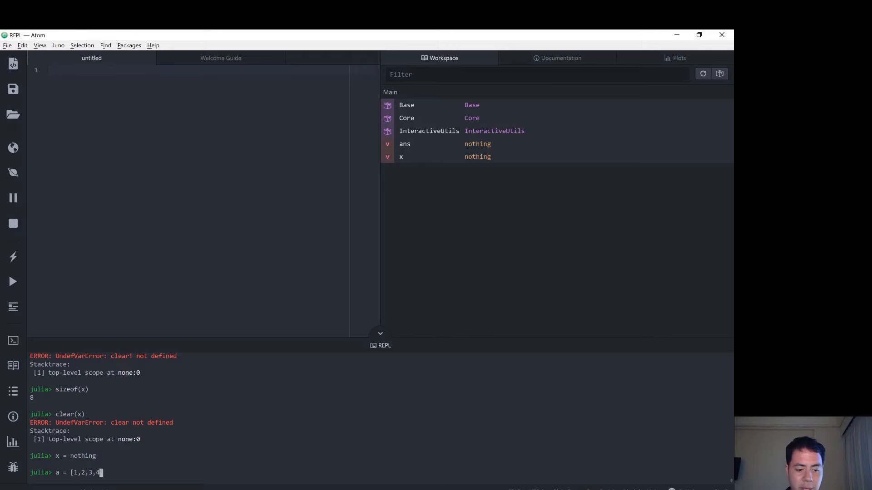
text(,)
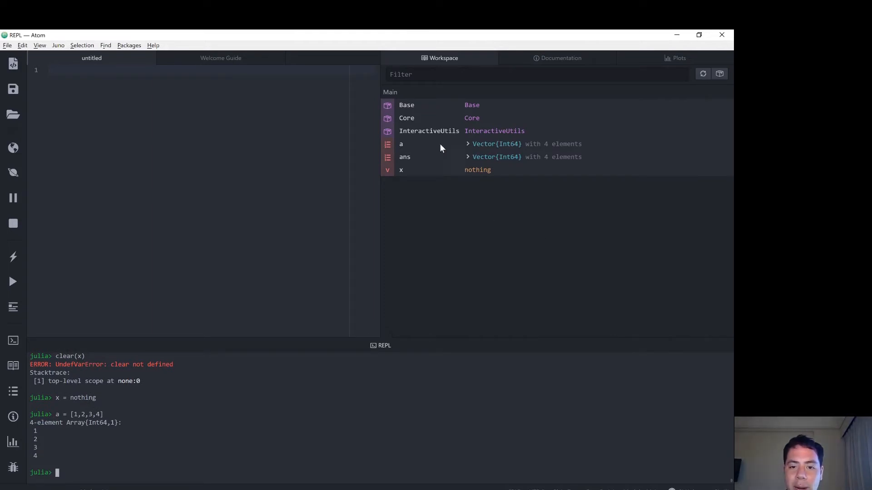
mouse_move(406, 145)
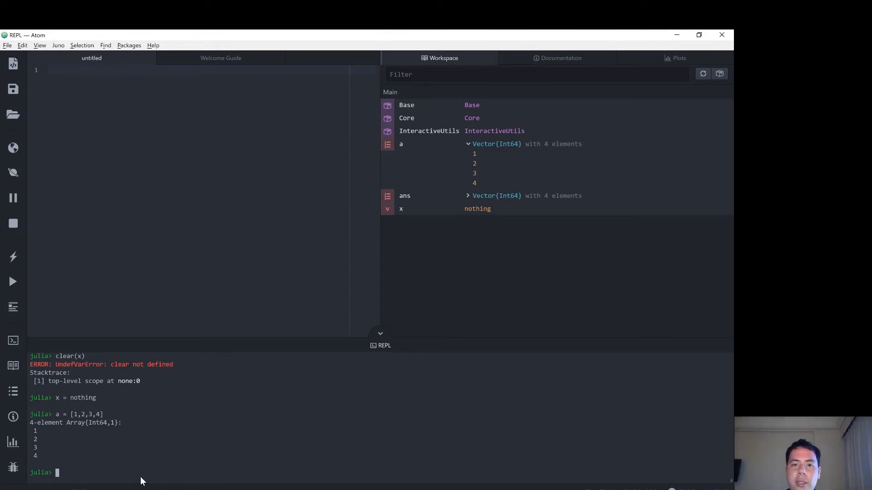
Run clear!(a), which fails with UndefVarError since clear! is not defined.
text(clear)
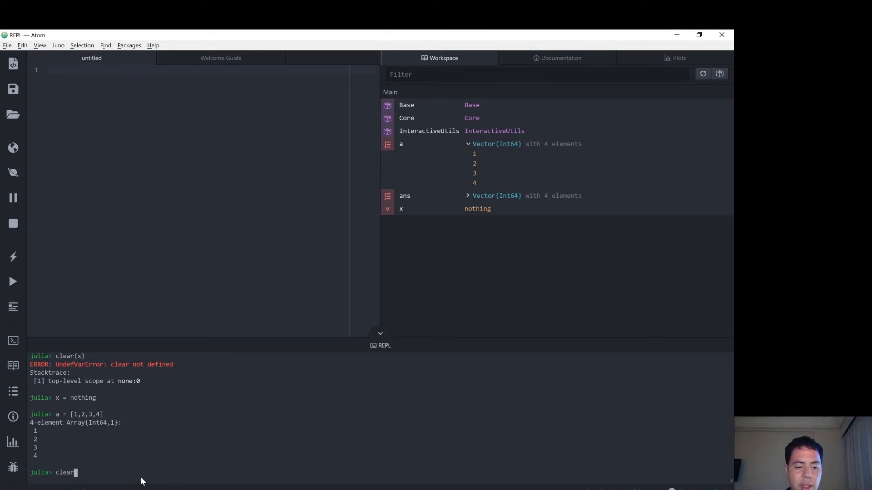
text(!(a)
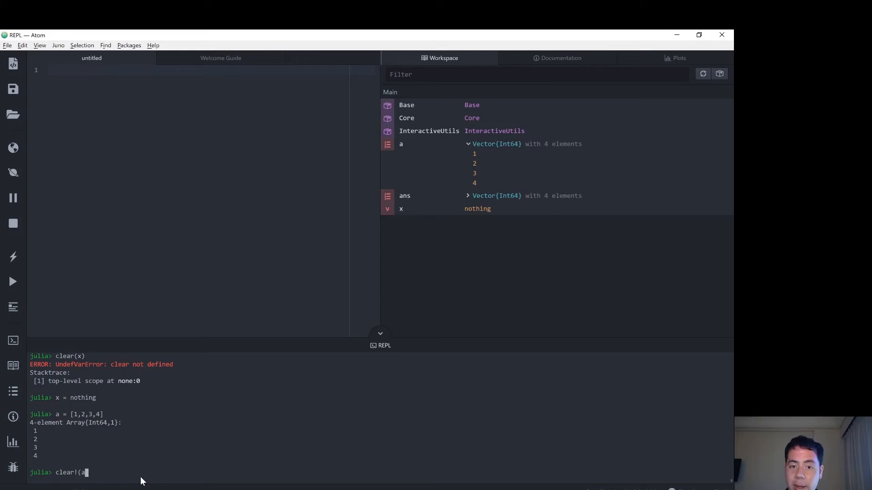
text())
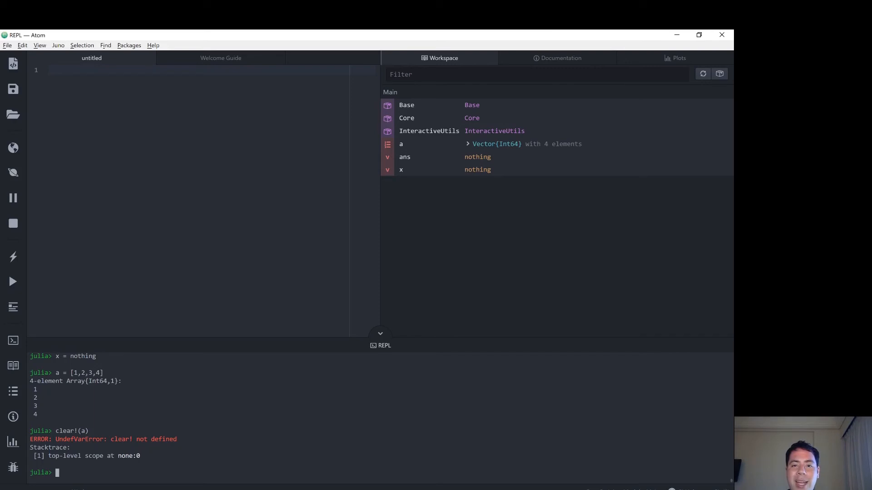
Run a = nothing so the workspace lists a as nothing.
text(a)
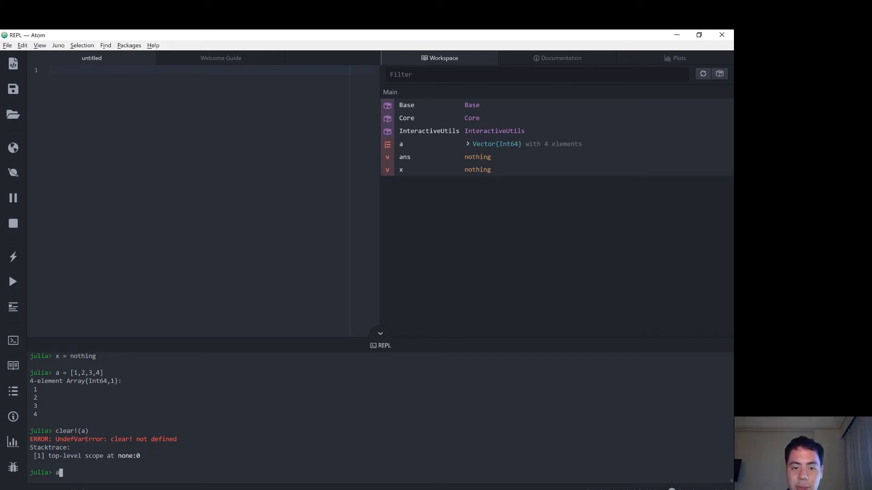
text(= nothing)
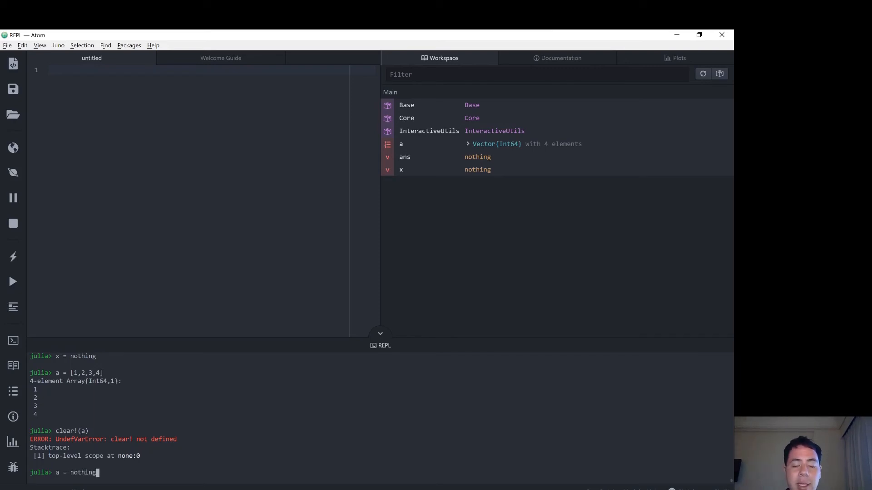
key(enter)
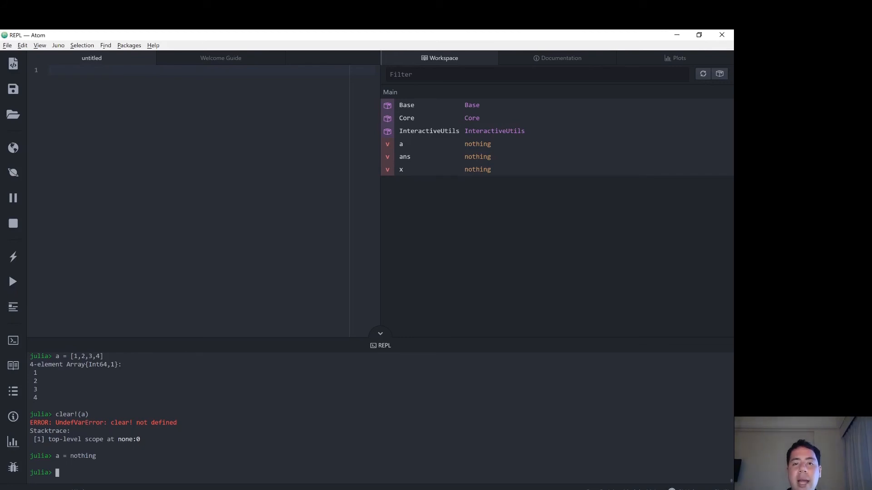